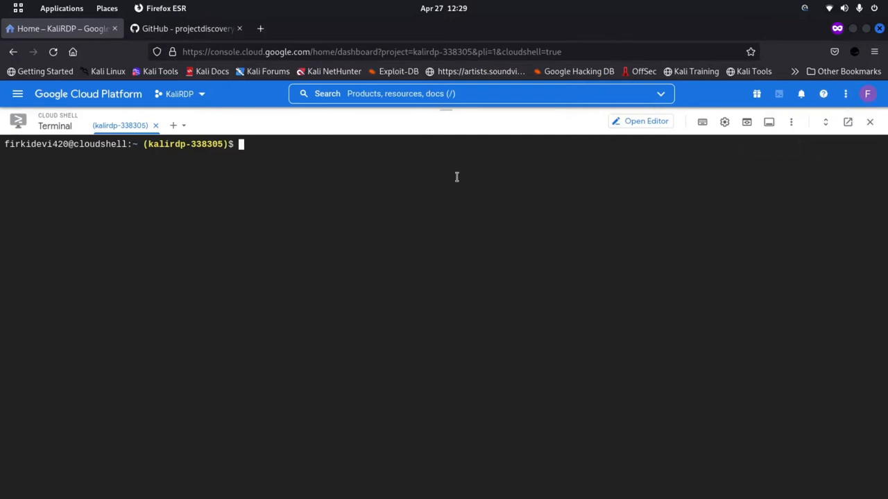
Bring up the projectdiscovery/httpx repository and read down through its README features and probes
click(181, 28)
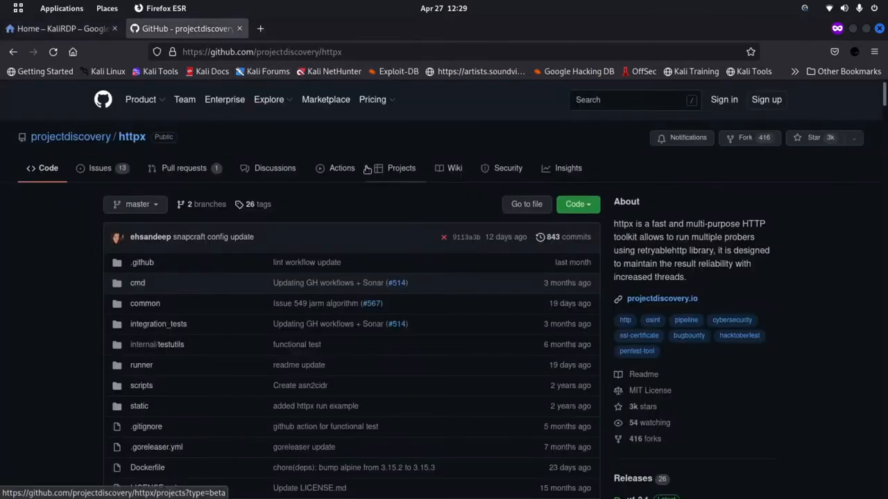
scroll(down, 3)
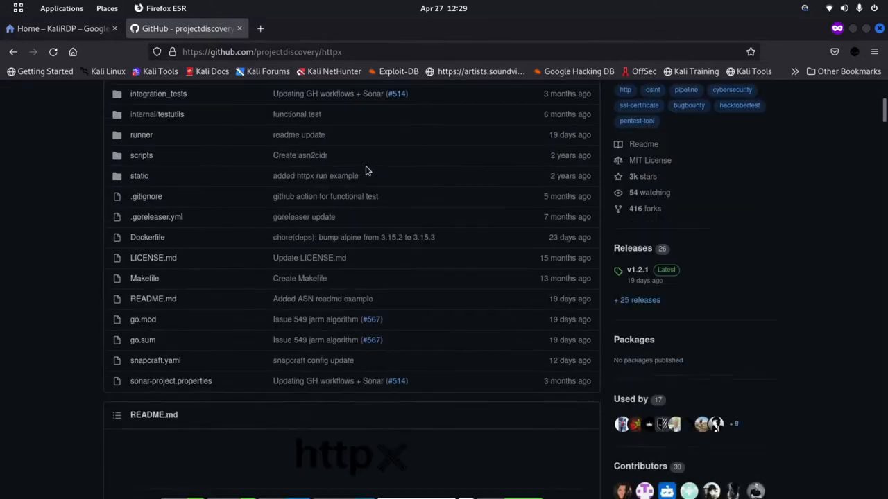
scroll(down, 3)
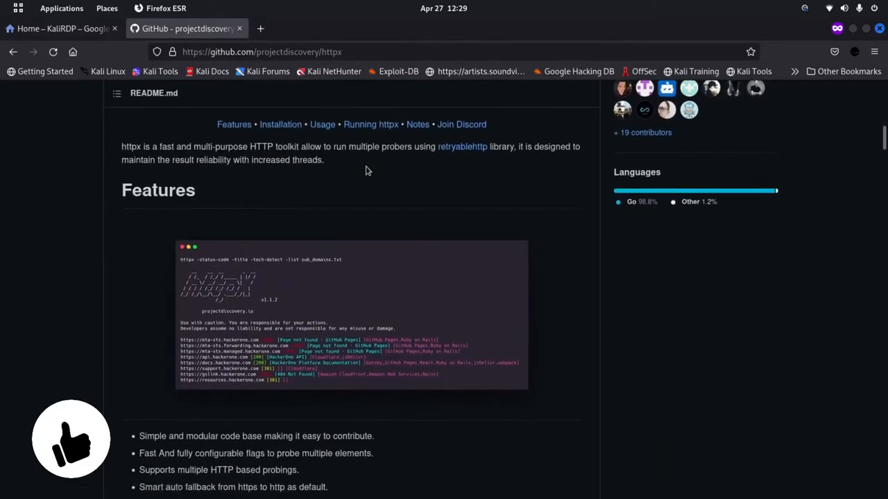
scroll(down, 3)
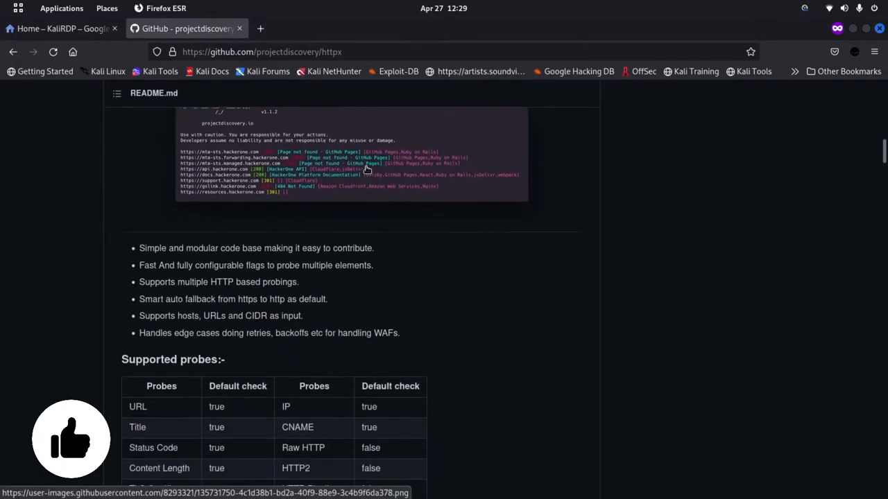
scroll(down, 3)
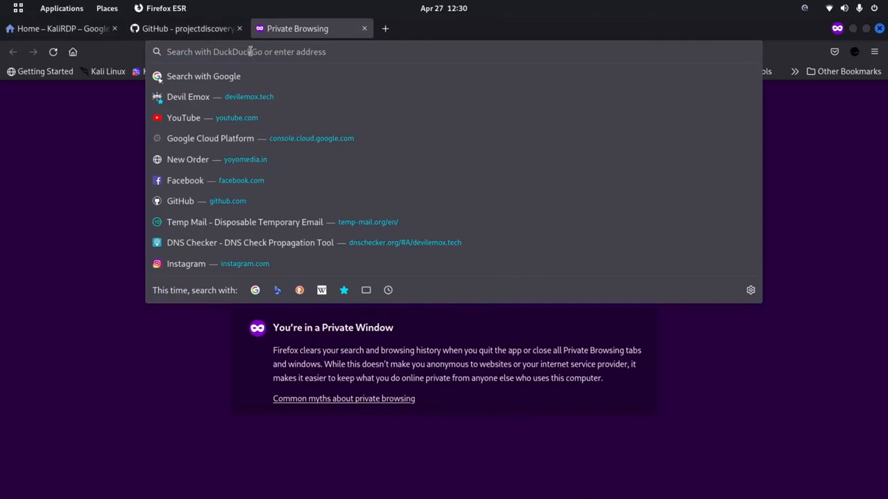
Search 'go download' and reach the go.dev downloads page listing go1.18.1
text(go down)
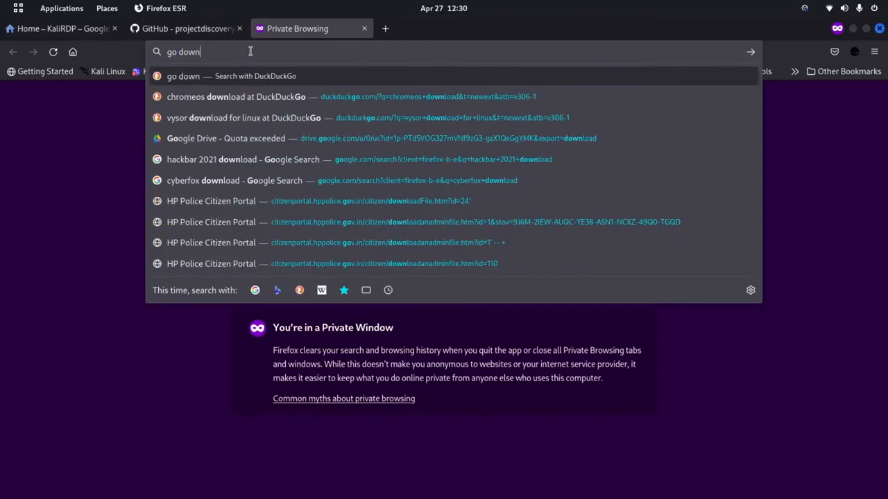
text(load)
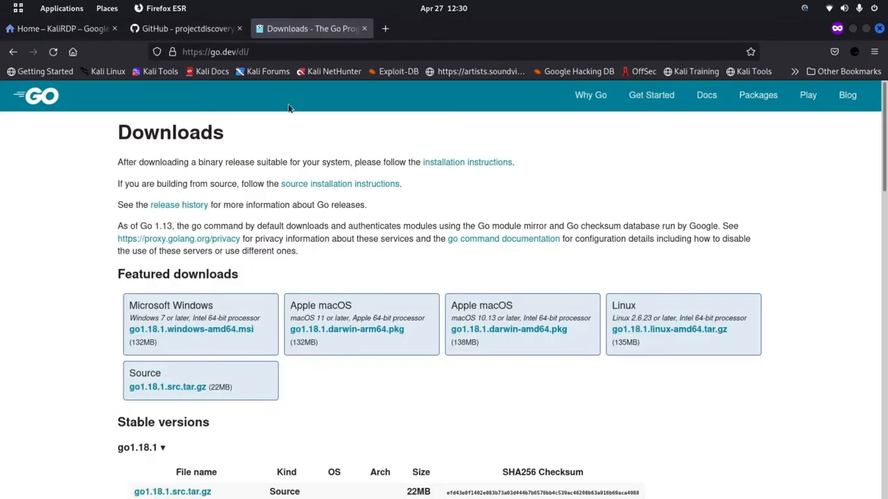
click(63, 27)
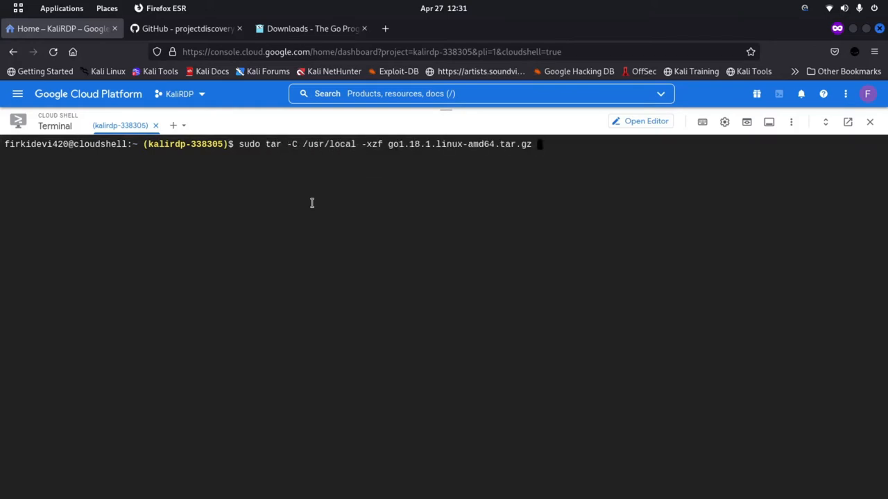
Extract go1.18.1 linux-amd64 into /usr/local and run the pasted go install command for httpx
key(Return)
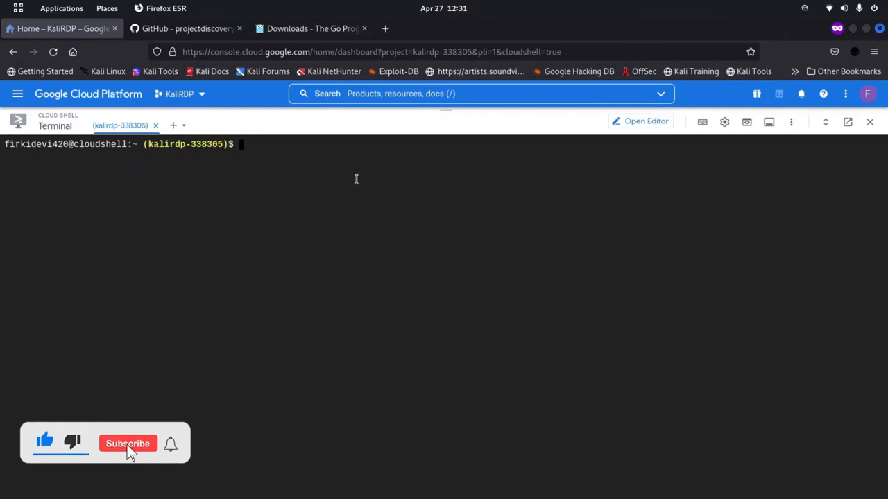
click(187, 28)
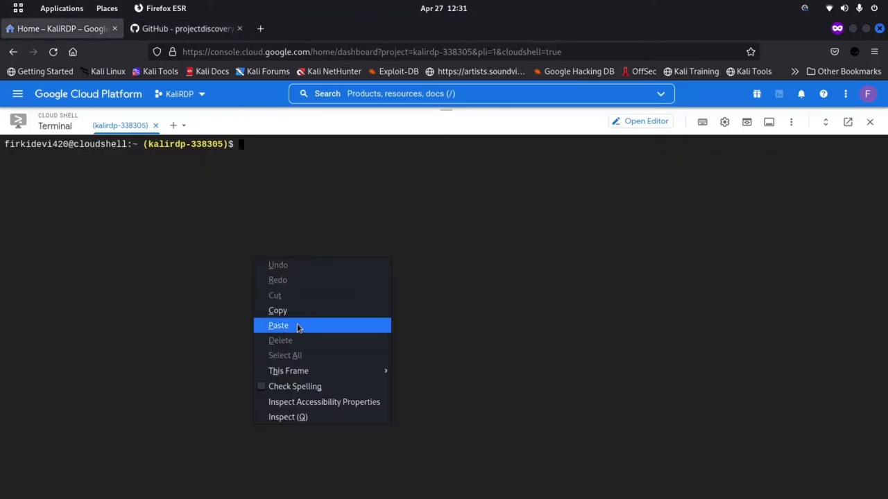
click(278, 325)
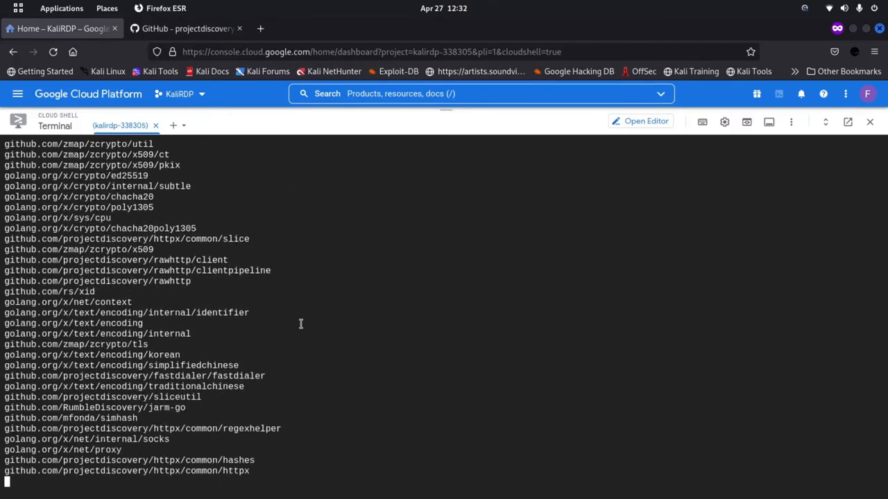
text(httpx -)
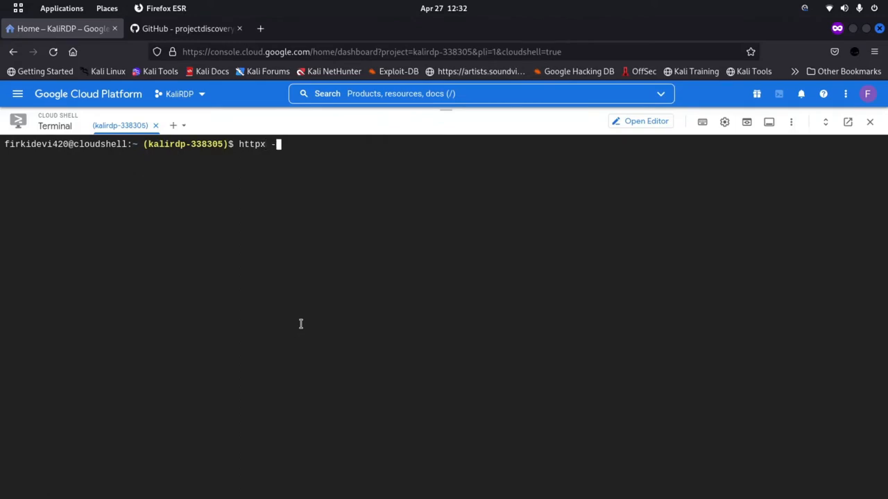
click(180, 27)
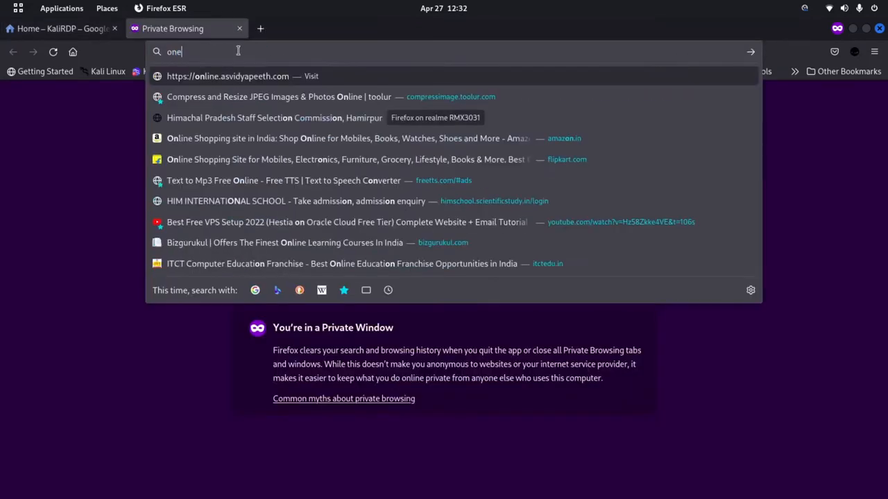
Search 'oneforall' and reach the OneForAll repository's English README
text(forall)
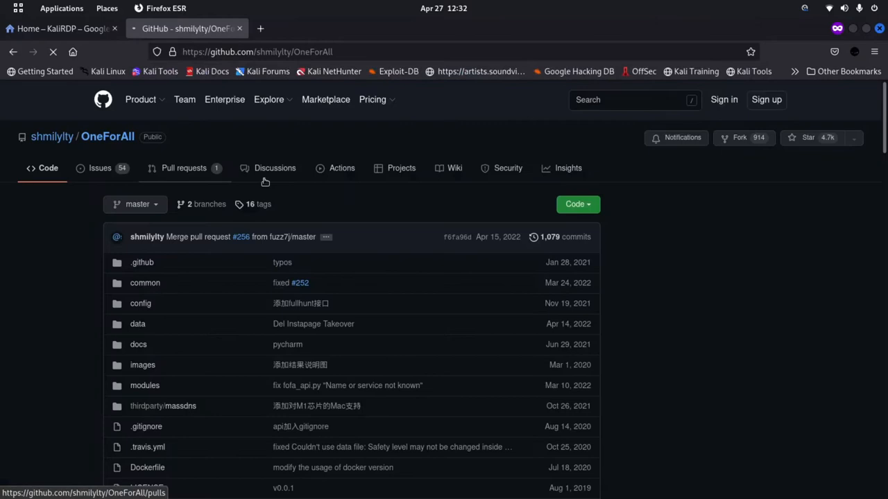
scroll(down, 3)
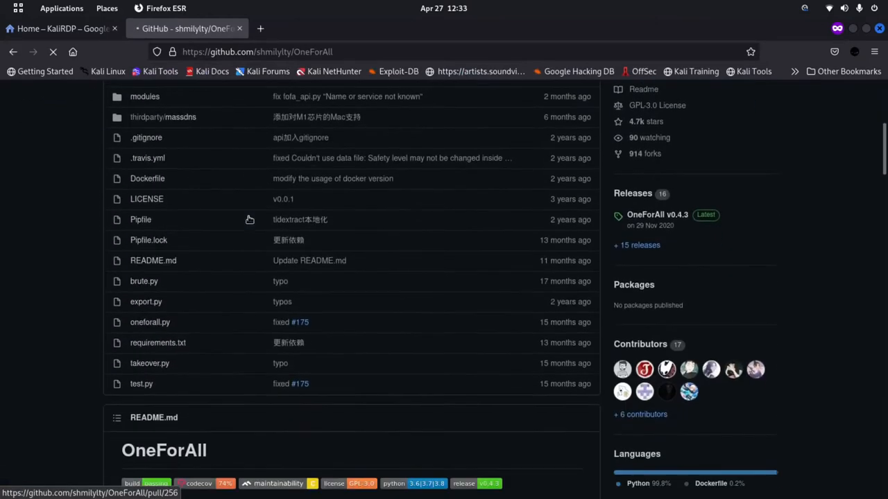
scroll(down, 3)
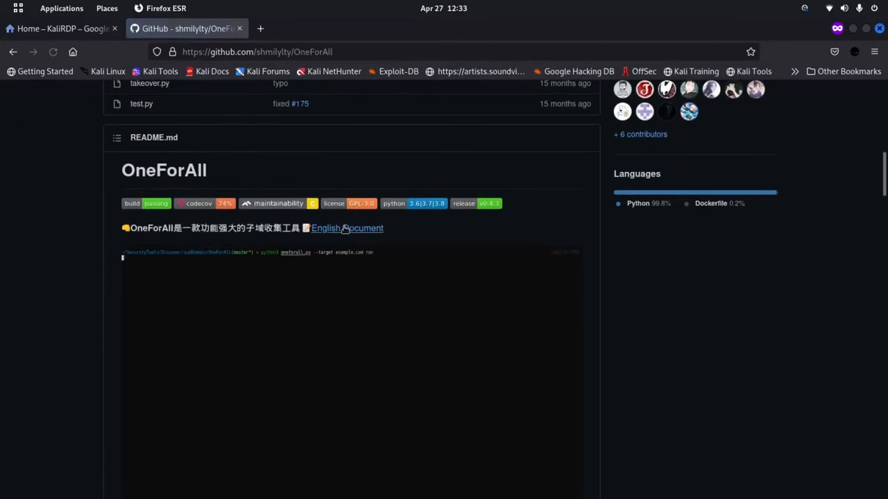
click(361, 228)
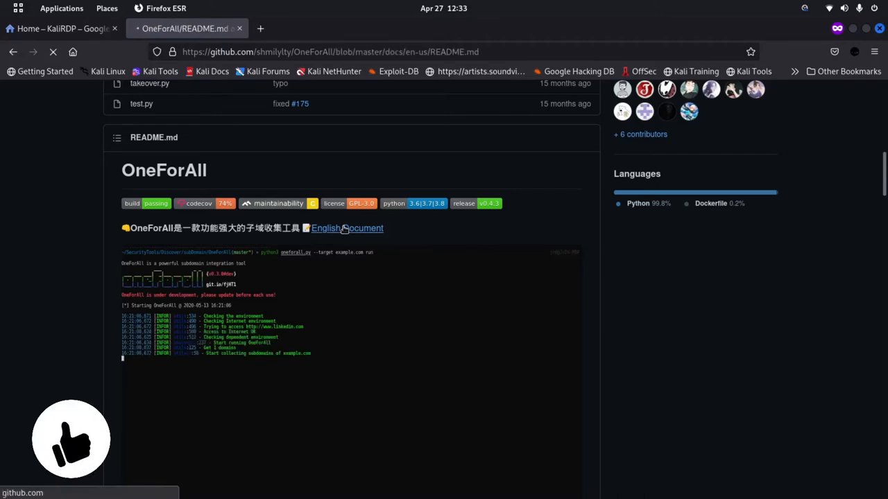
Expand Installation requirements, collapse it, then reveal the Installation steps for Git
scroll(down, 3)
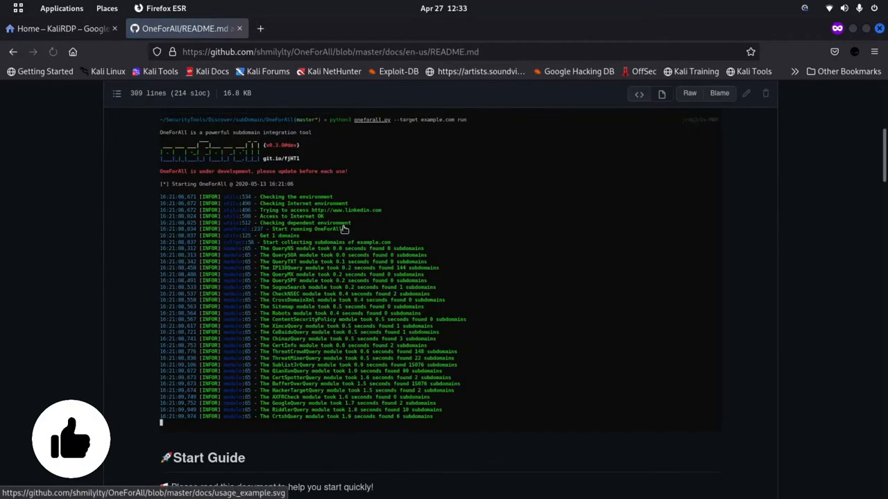
scroll(down, 3)
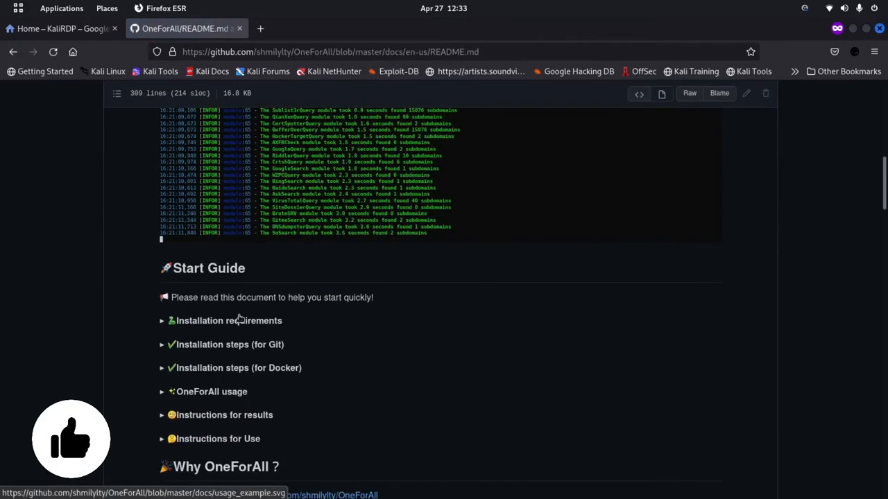
click(161, 320)
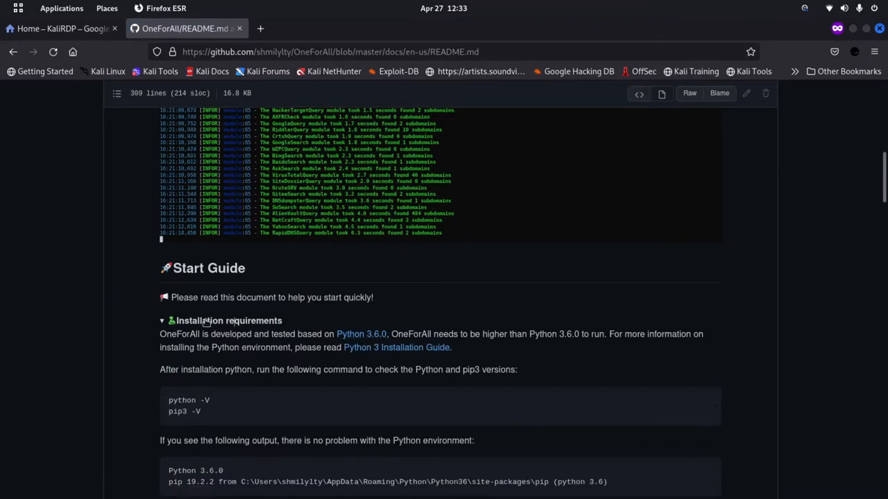
click(176, 320)
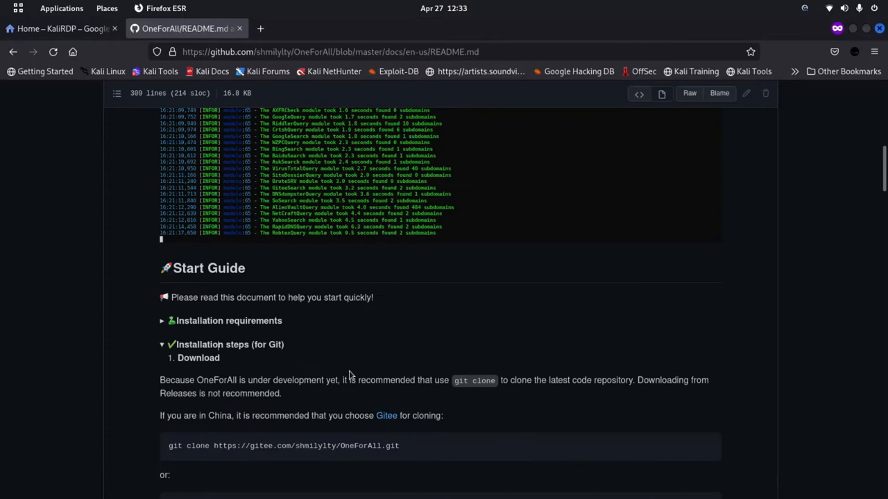
click(58, 27)
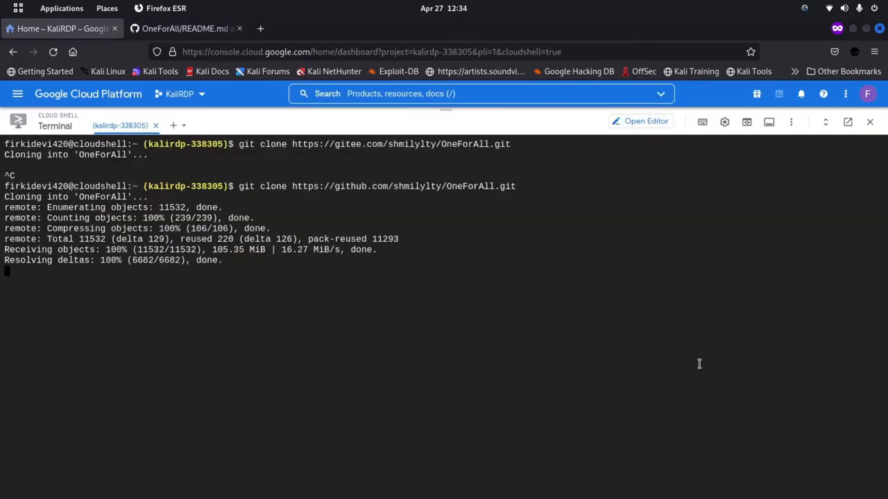
Enter the cloned OneForAll folder, close the README page and run python3 oneforall.py --help
text(clear)
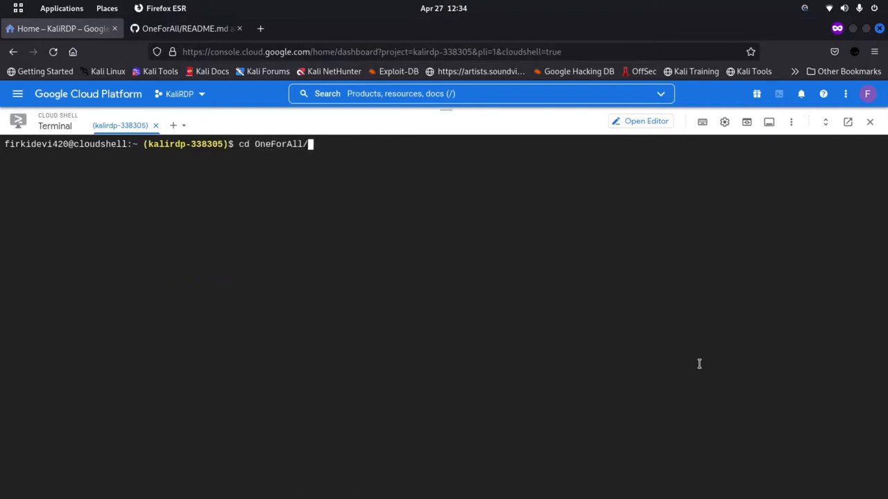
key(Return)
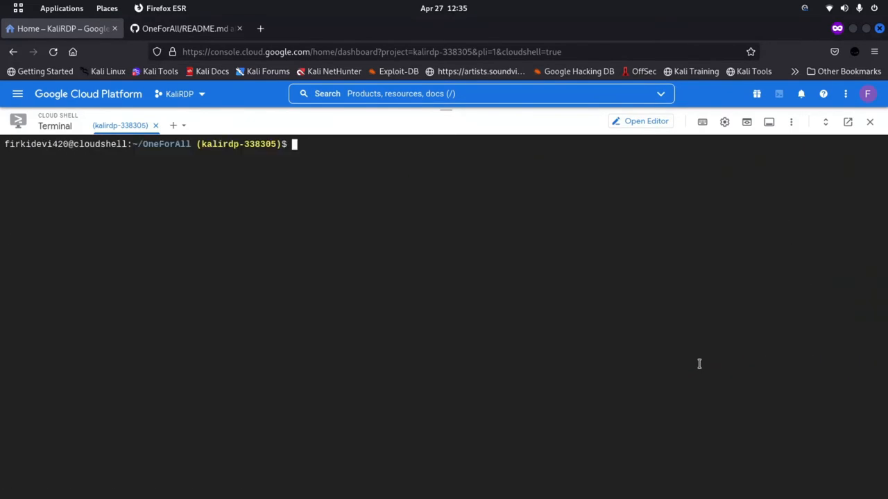
click(185, 27)
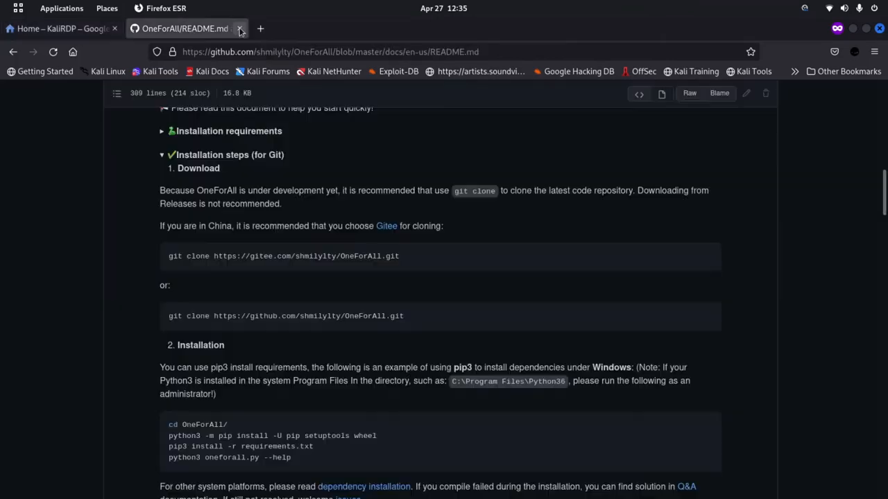
click(240, 27)
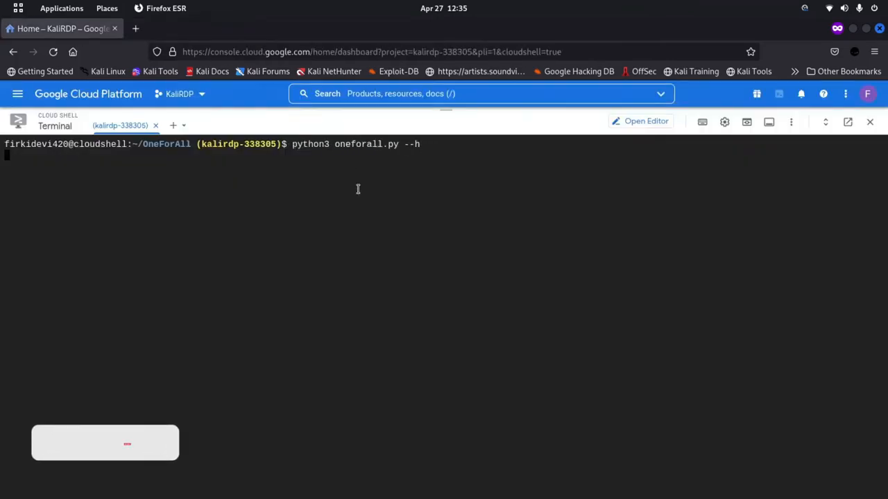
key(Return)
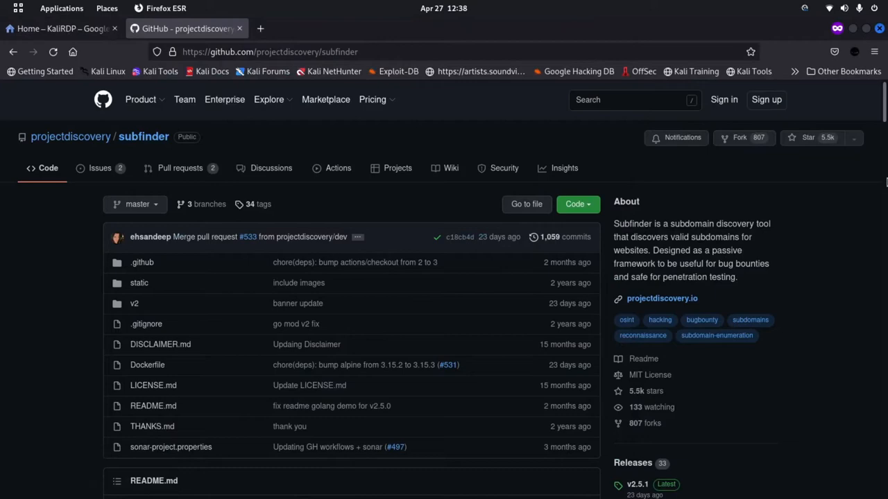
Scroll subfinder's README through Features and Usage to its go install command
scroll(down, 3)
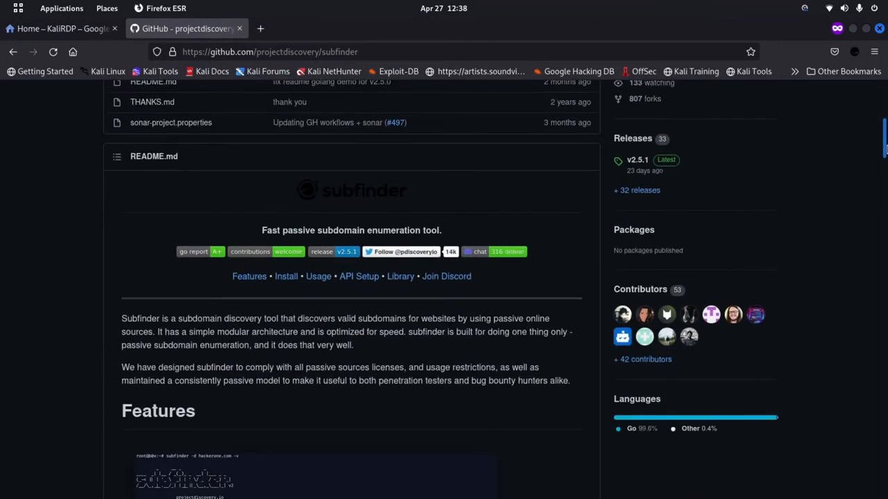
scroll(down, 3)
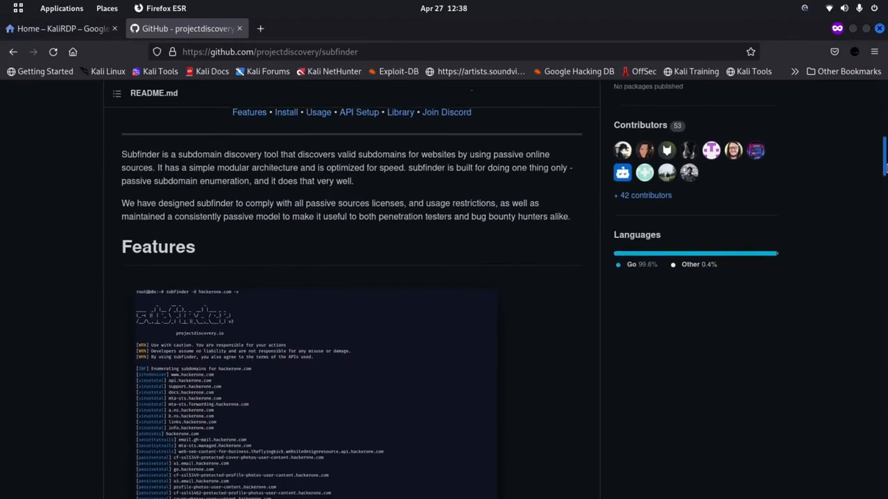
scroll(down, 3)
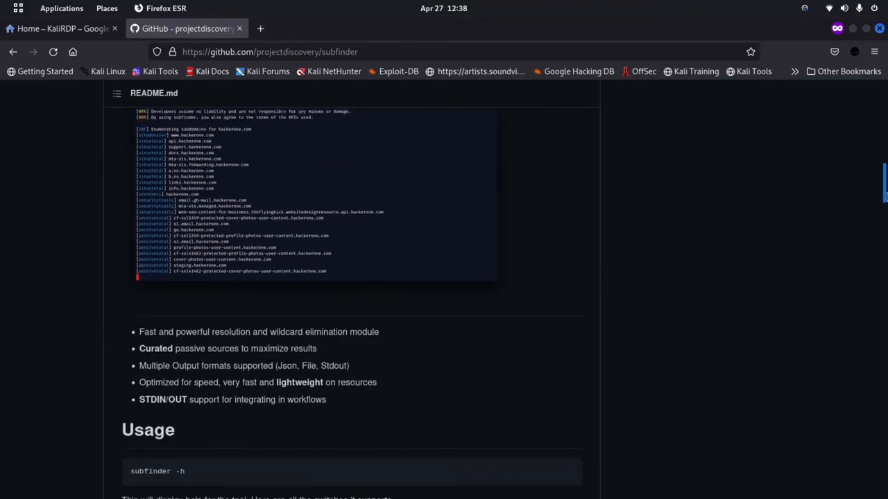
scroll(down, 3)
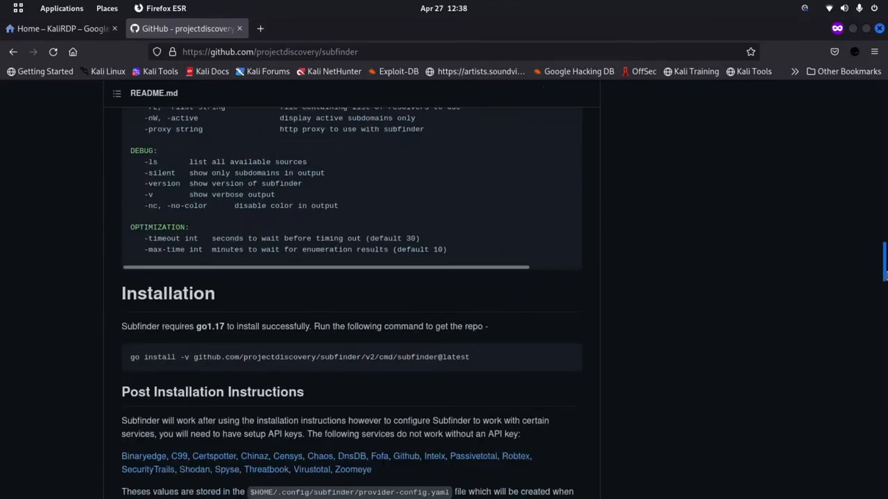
scroll(down, 3)
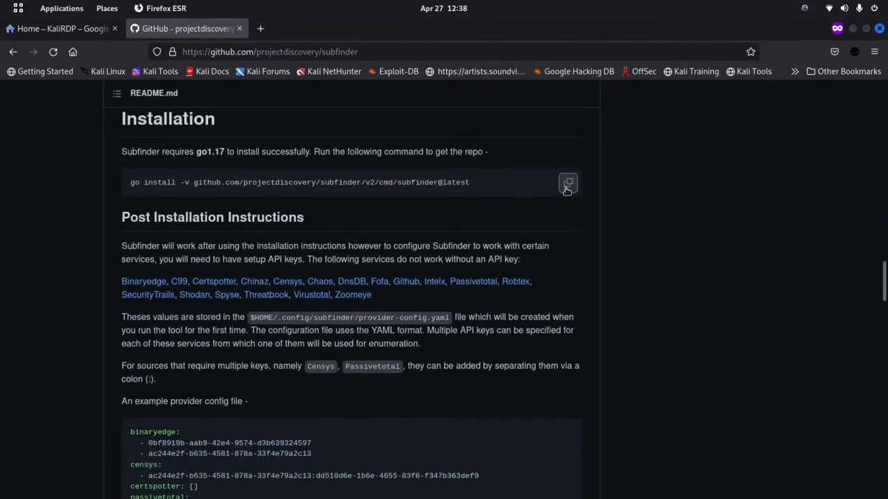
Run go install -v github.com/projectdiscovery/subfinder/v2/cmd/subfinder@latest in the terminal
click(58, 28)
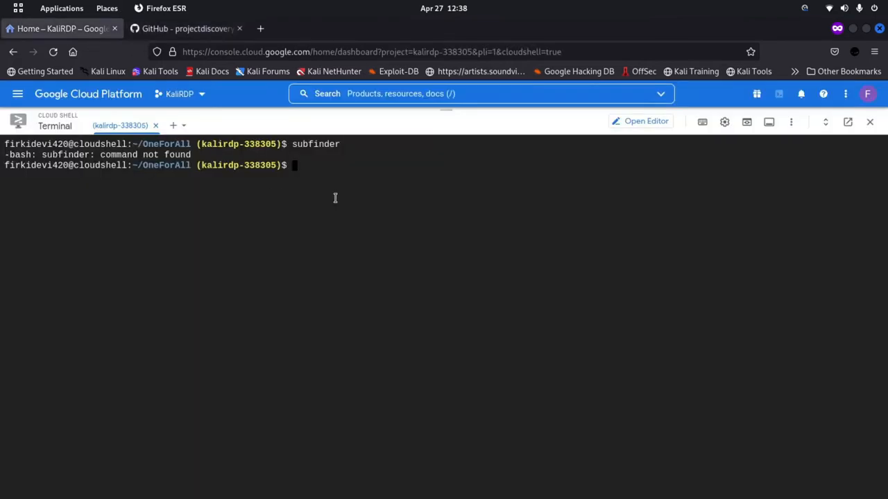
mouse_move(375, 265)
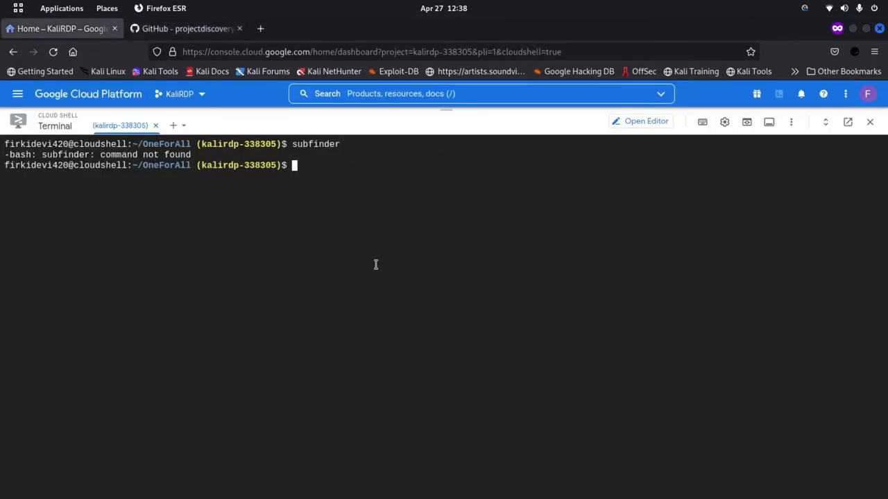
text(go install -v github.com/projectdiscovery/subfinder/v2/cmd/subfinder@latest)
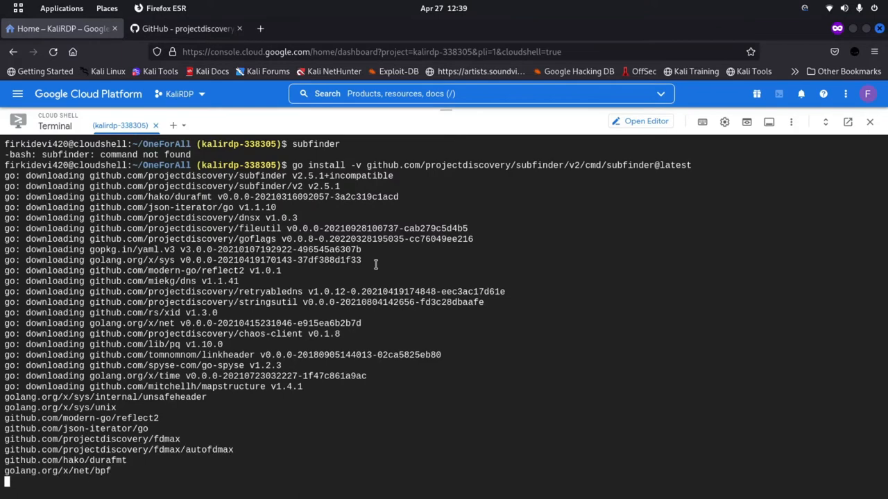
scroll(down, 3)
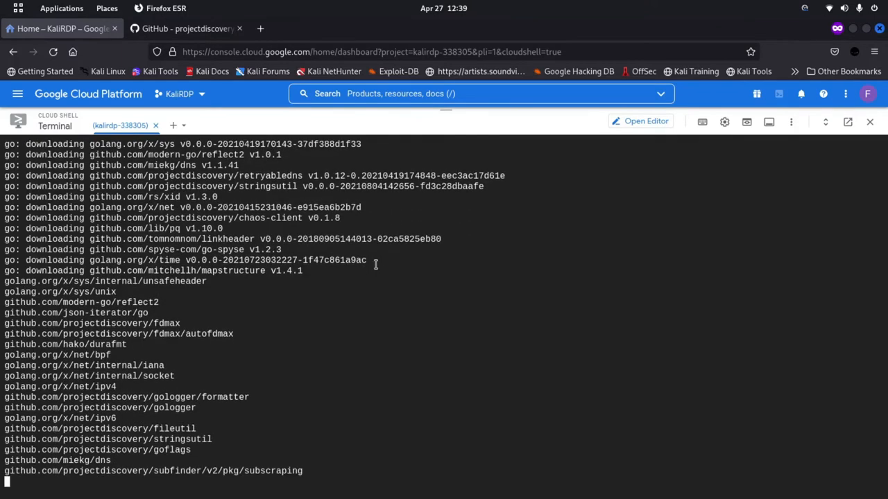
click(311, 28)
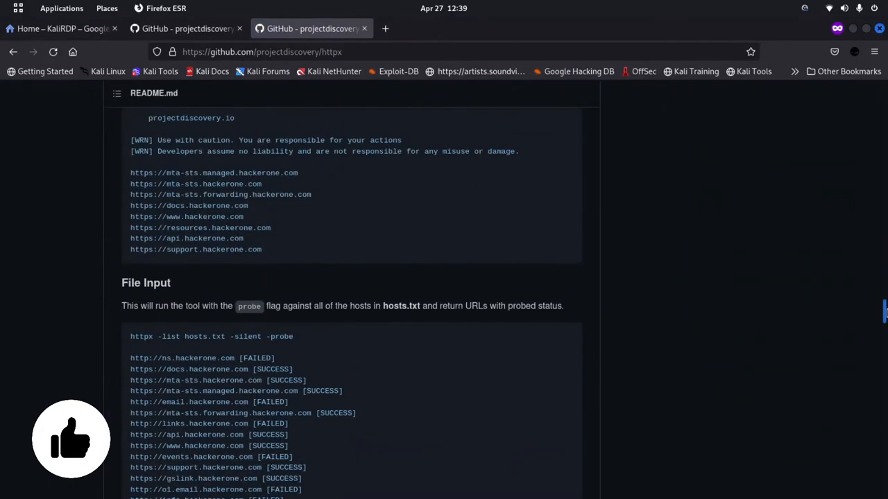
Copy the 'subfinder -d hackerone.com -silent | httpx -title -tech-detect -status-code' example and return to the terminal
scroll(down, 3)
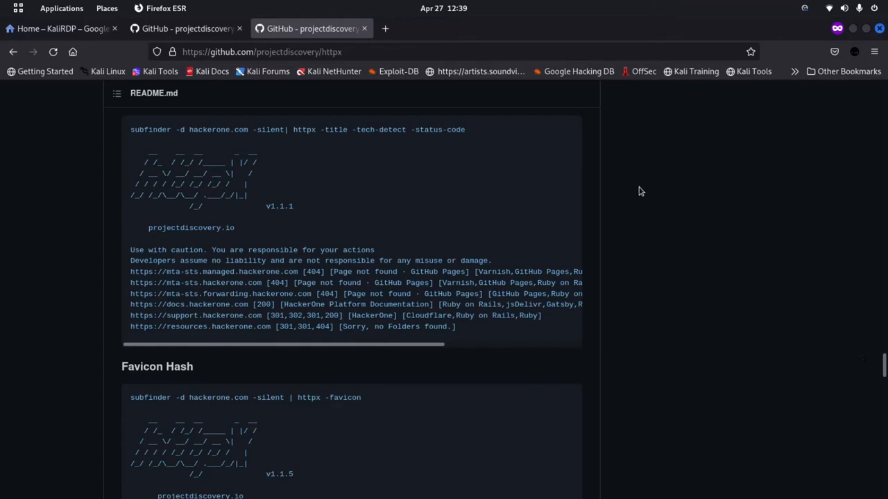
mouse_move(568, 130)
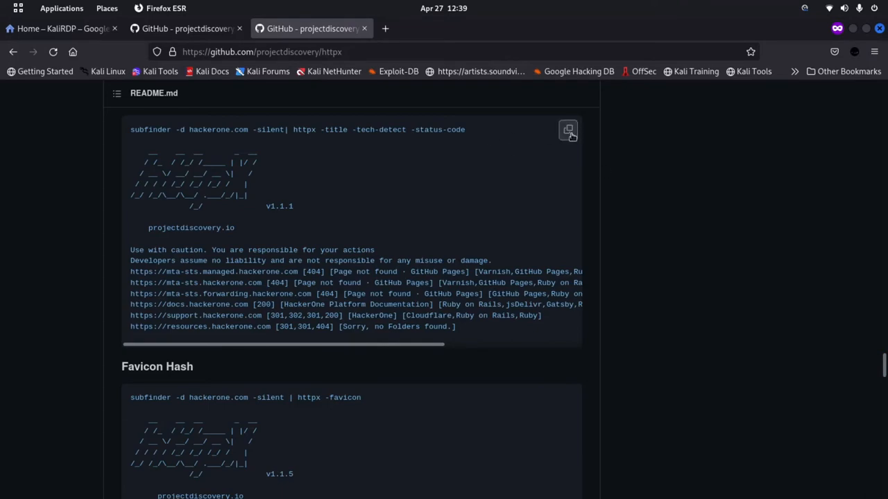
click(569, 130)
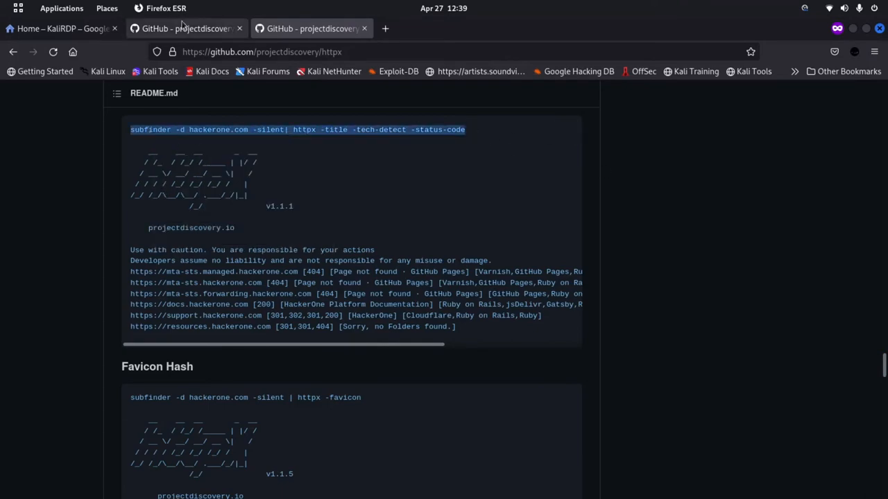
click(61, 28)
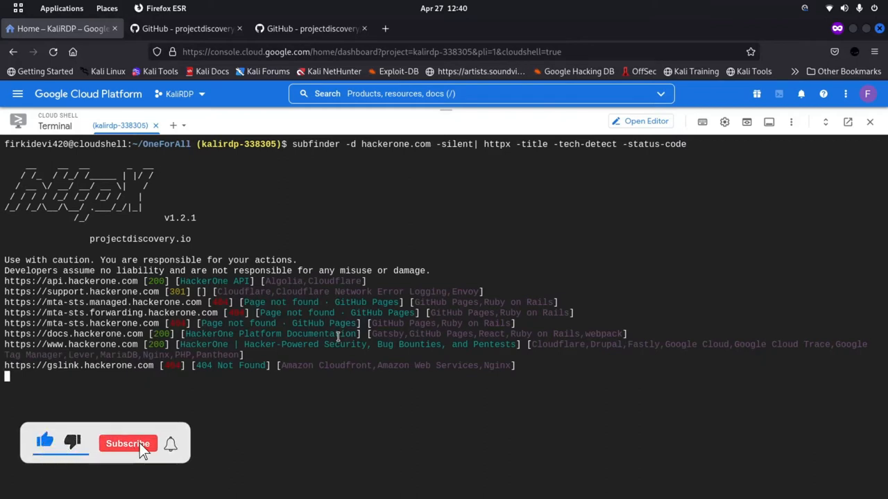
After the hackerone.com scan lists live subdomains, begin clearing the terminal
click(128, 444)
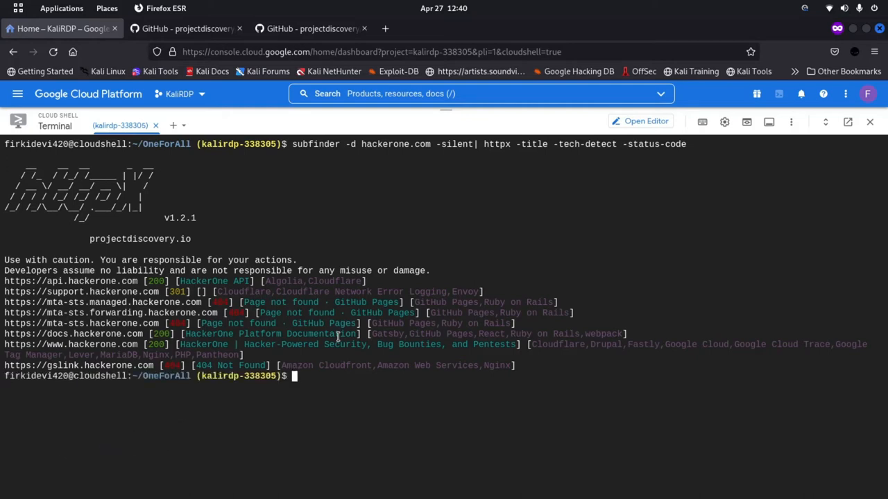
text(clear)
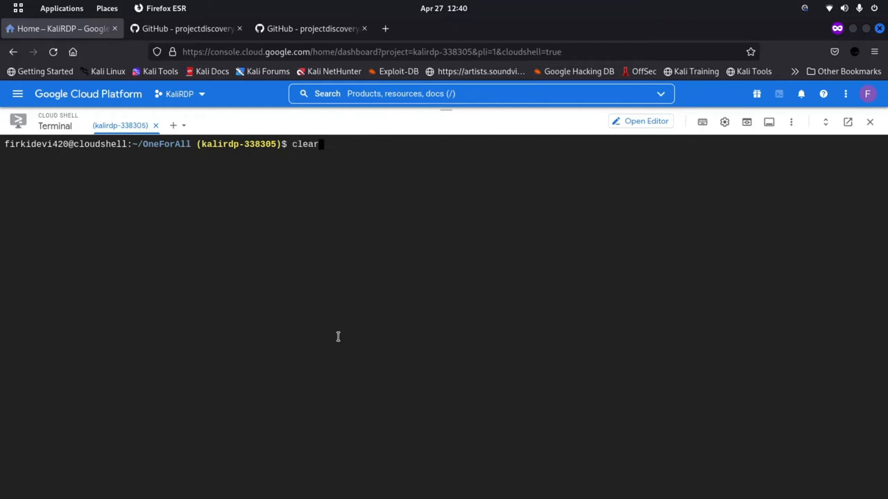
Clear the hackerone.com output before the soundvisionary.in subfinder-httpx scan
key(Return)
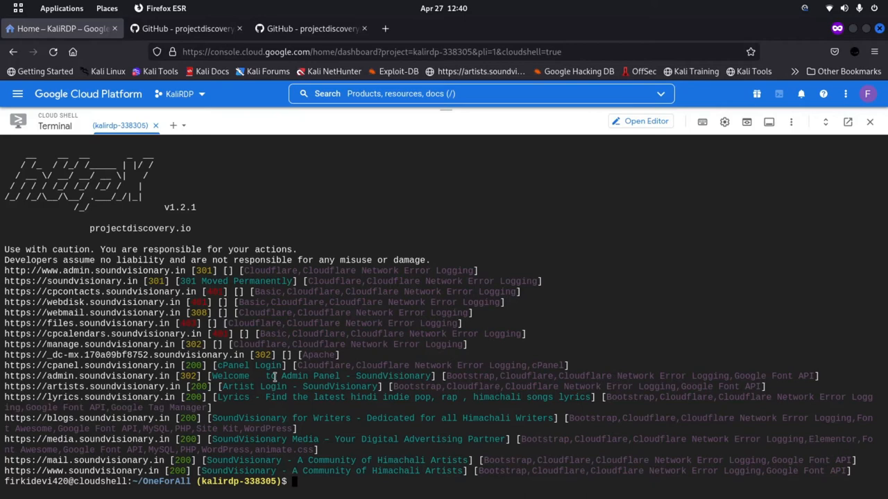
mouse_move(250, 33)
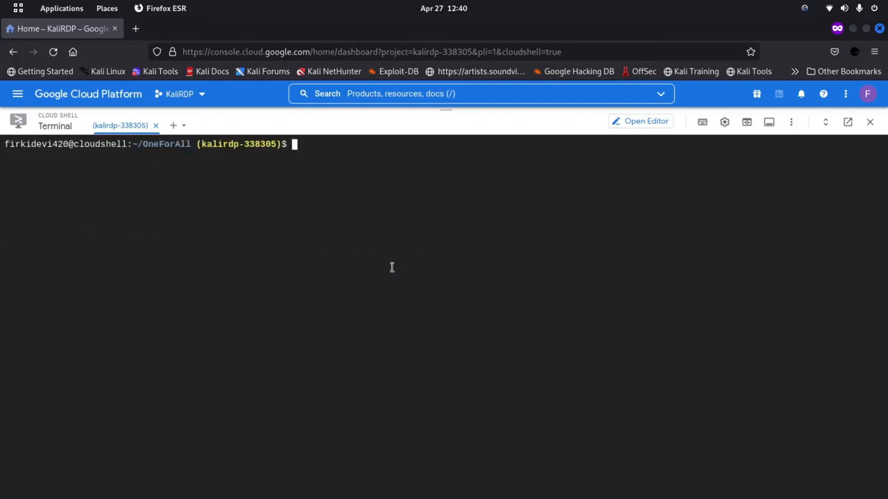
mouse_move(355, 192)
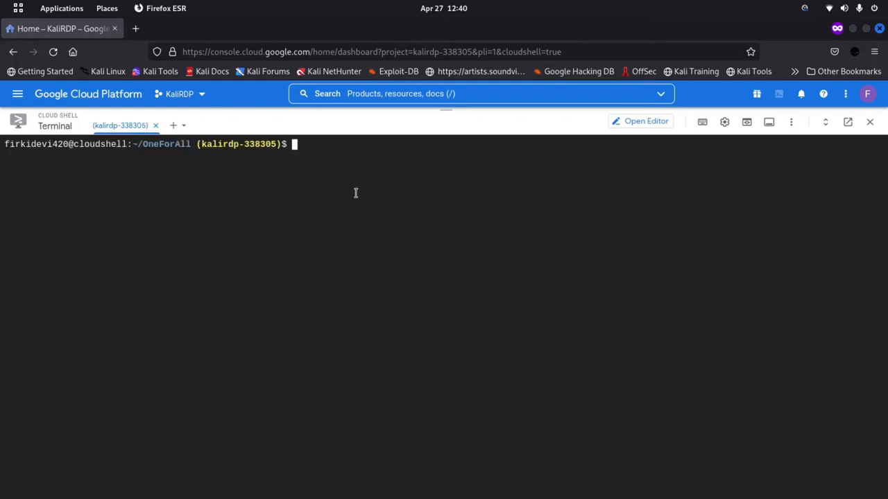
Run python3 oneforall.py --target soundvisionary.in --run and get the argument error
text(cd)
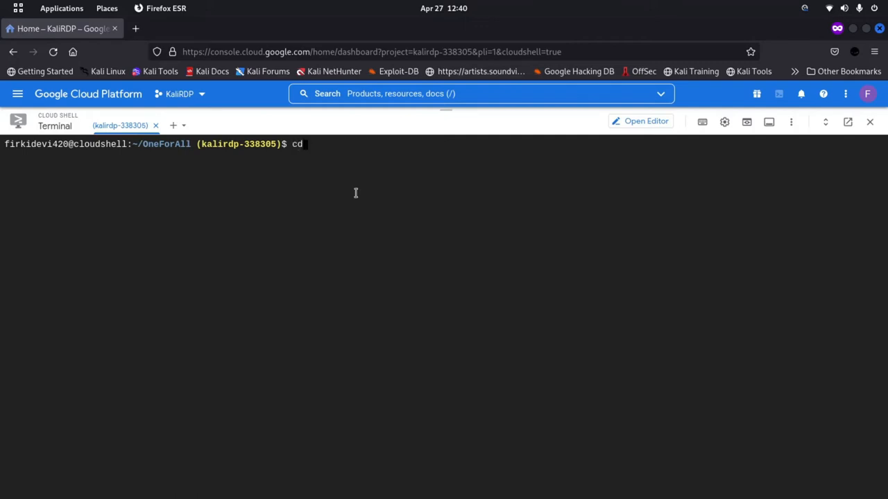
text(pyt)
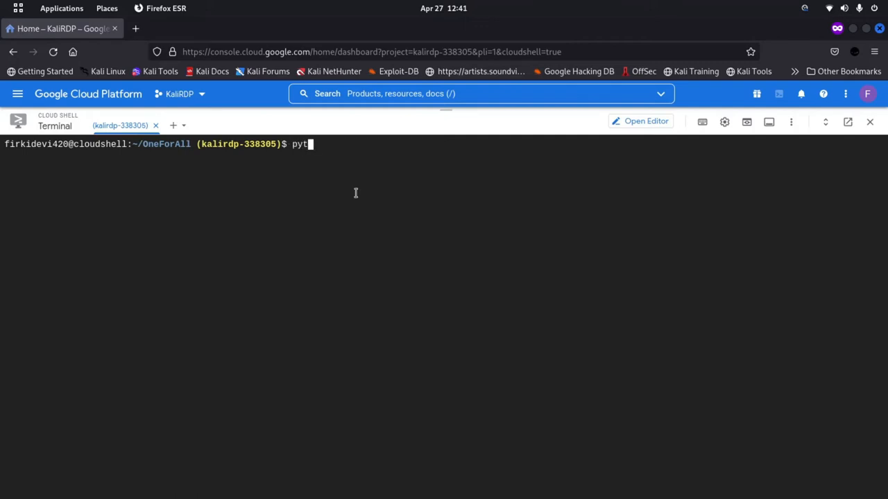
text(hon3 one)
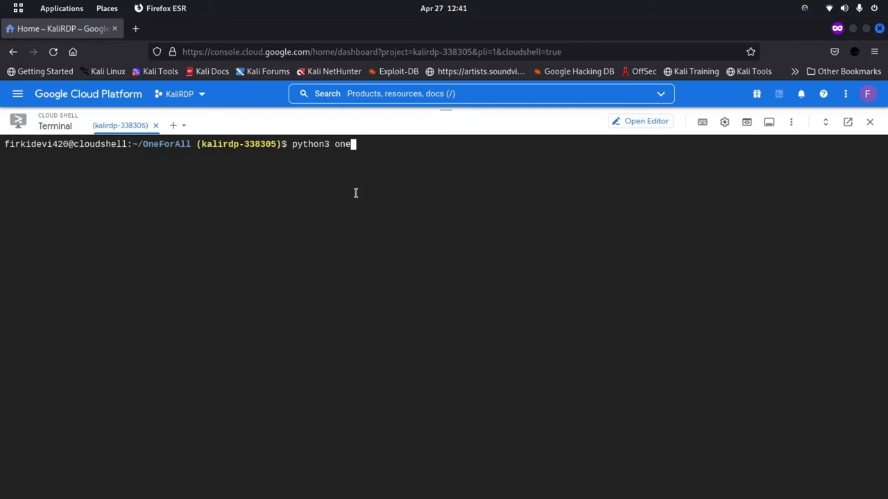
text(forall.py)
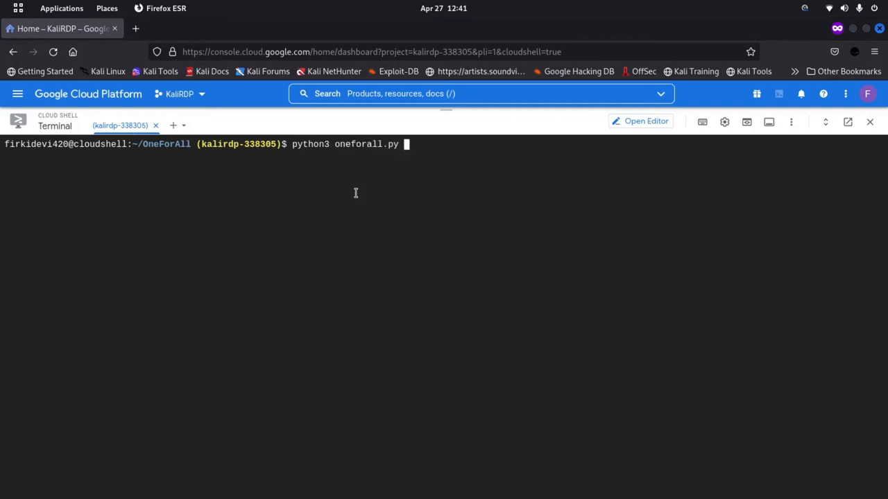
text(--target)
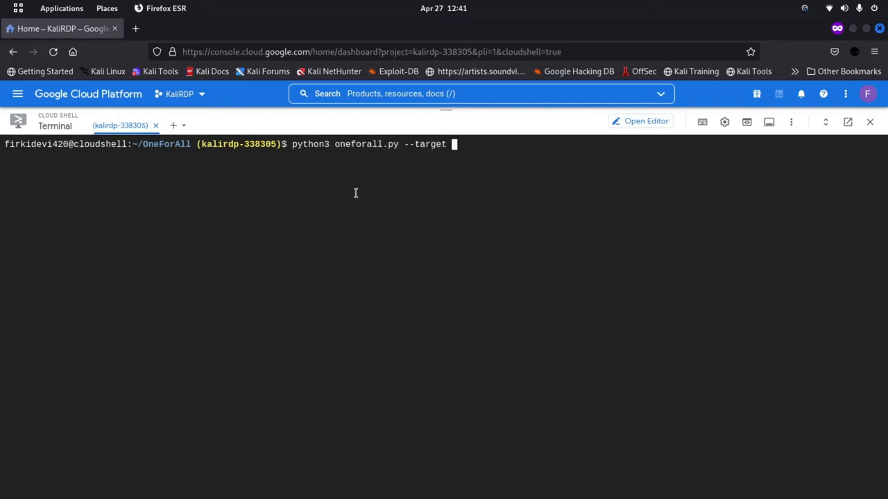
text(soundvisionary)
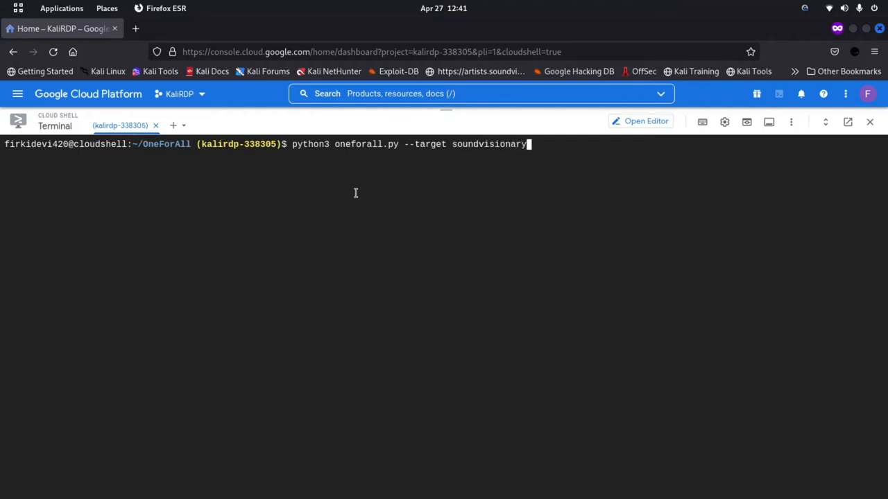
text(.in --r)
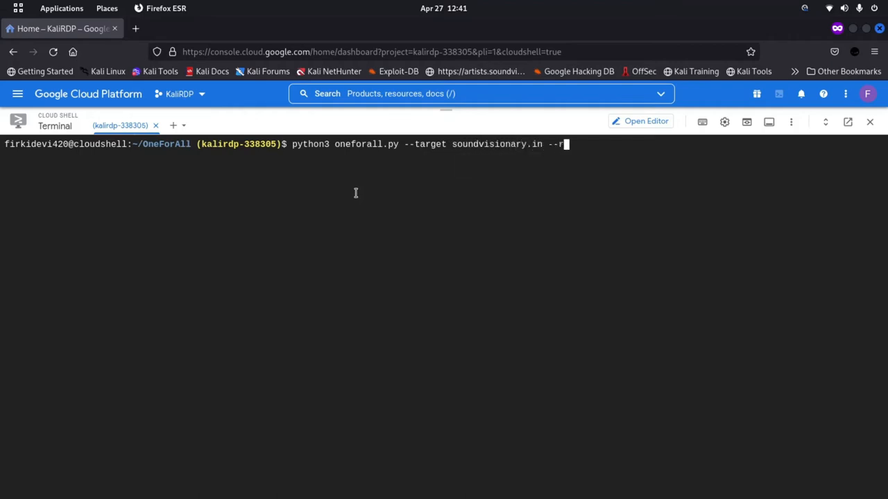
key(Return)
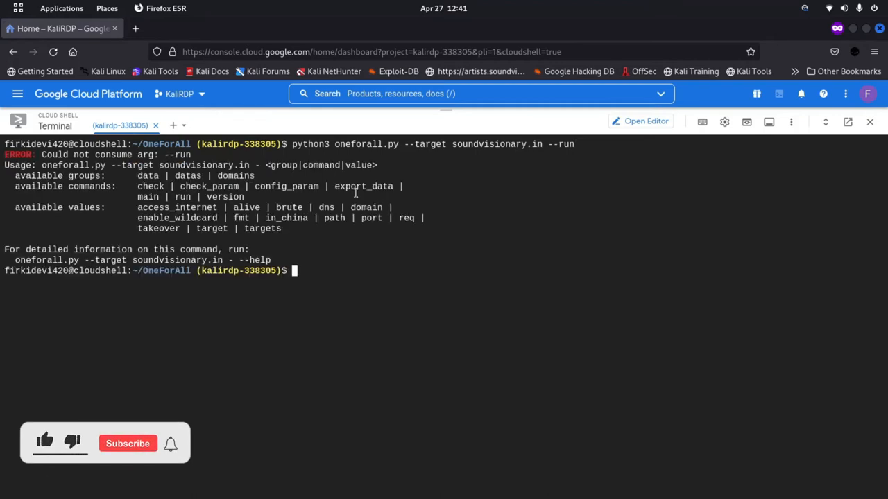
Re-enter the command as python3 oneforall.py --target soundvisionary.in run
text(python3 oneforall.py --target soundvisionary.in)
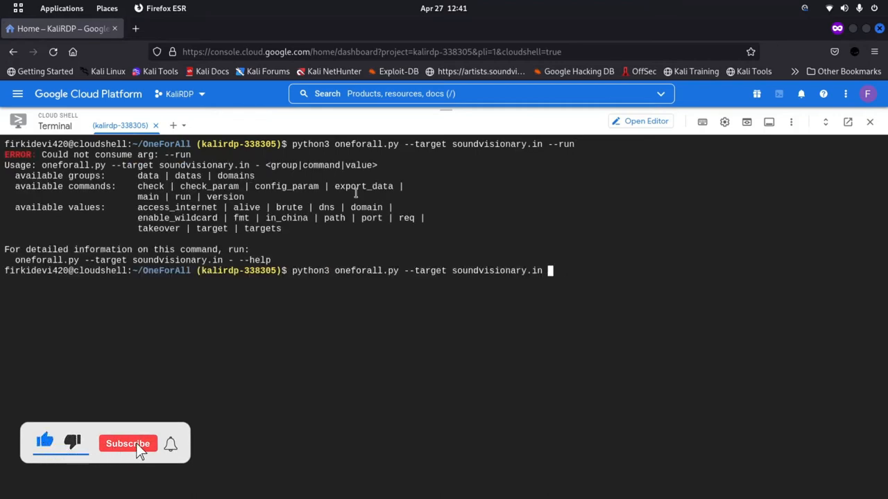
text(run)
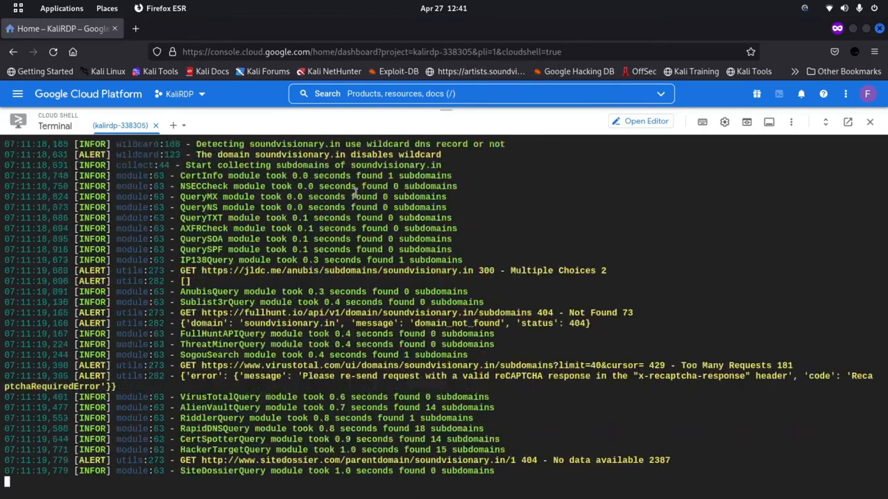
Follow the OneForAll output until the scan finishes with 36 alive subdomains saved to soundvisionary.in.csv
scroll(down, 3)
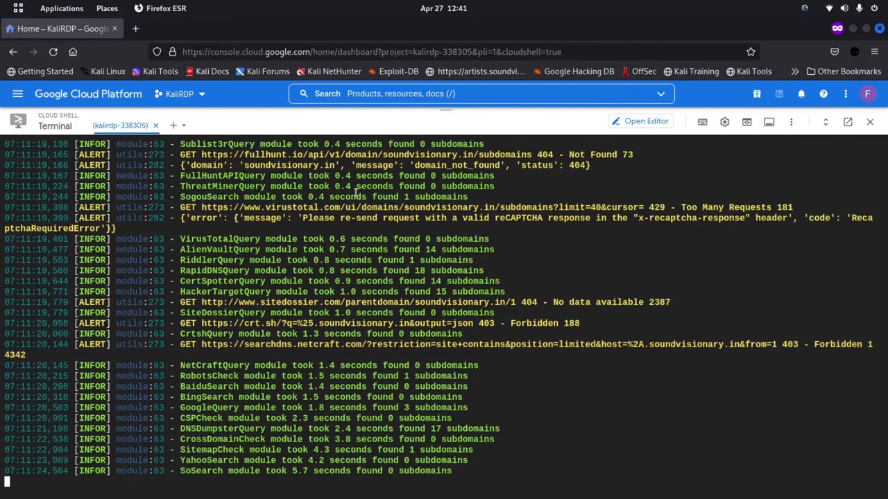
scroll(down, 3)
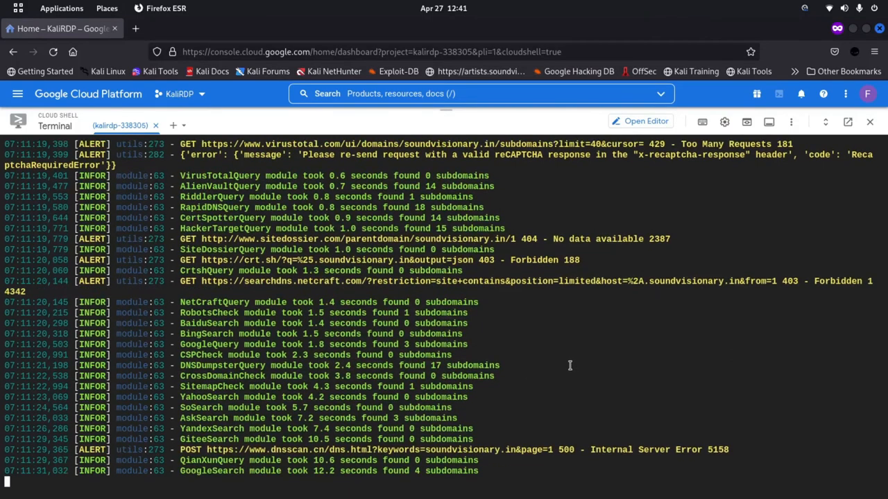
scroll(down, 3)
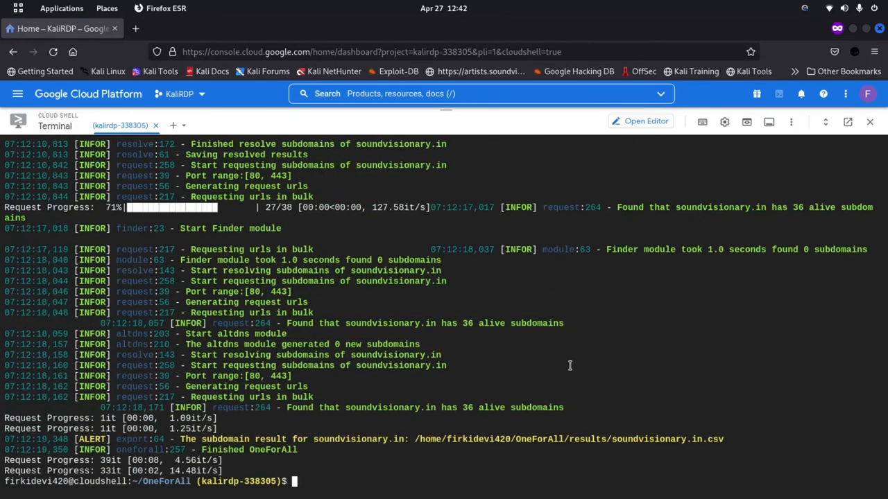
mouse_move(602, 401)
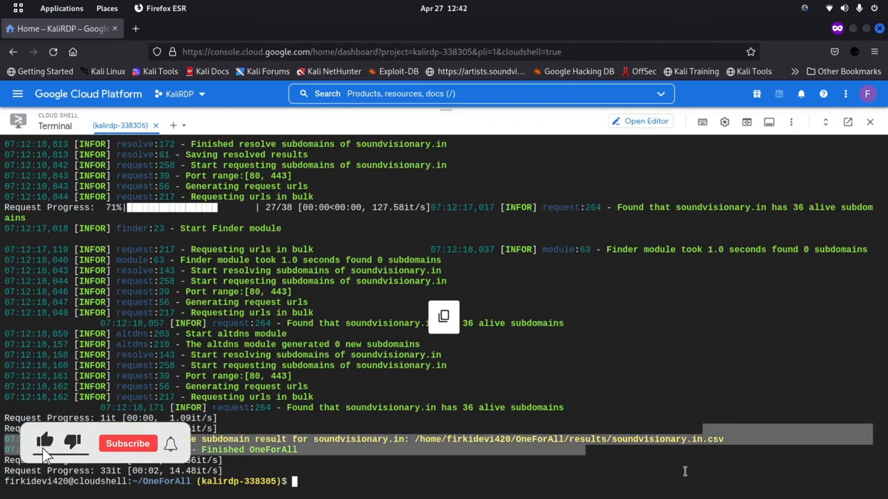
Clear the terminal, list the OneForAll folder, then enter results/ and list soundvisionary.in.csv
text(clear)
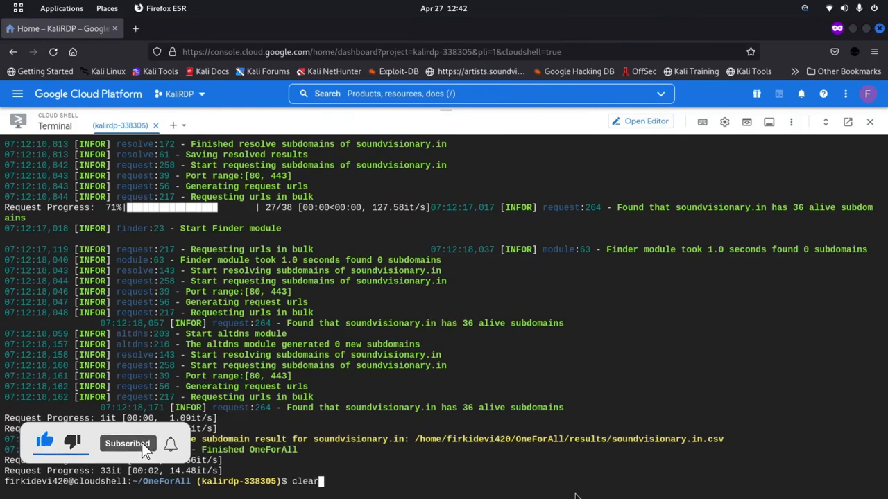
key(Return)
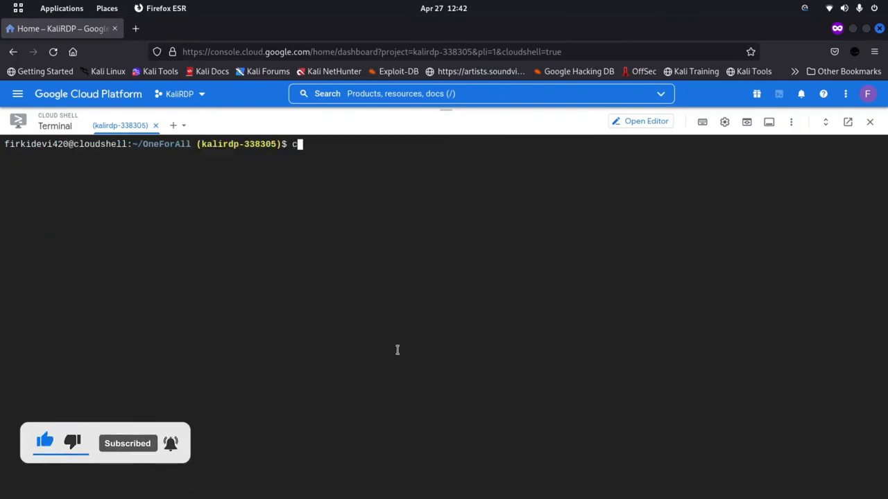
key(Return)
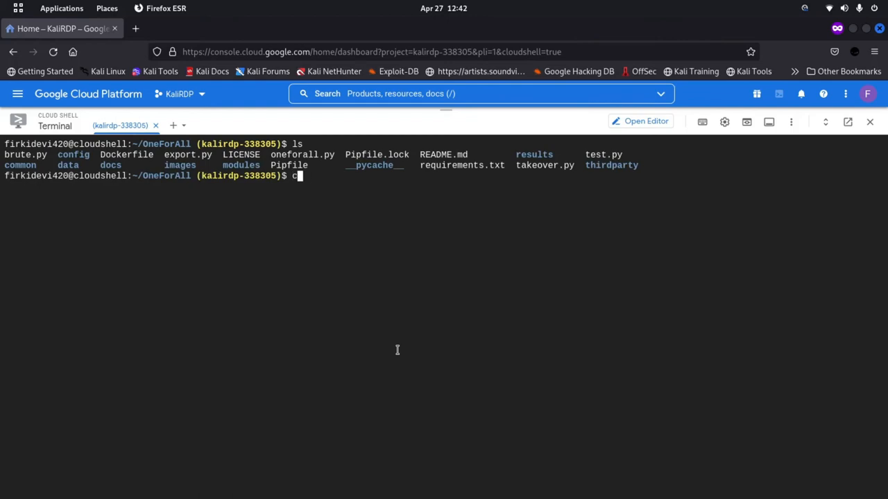
key(Return)
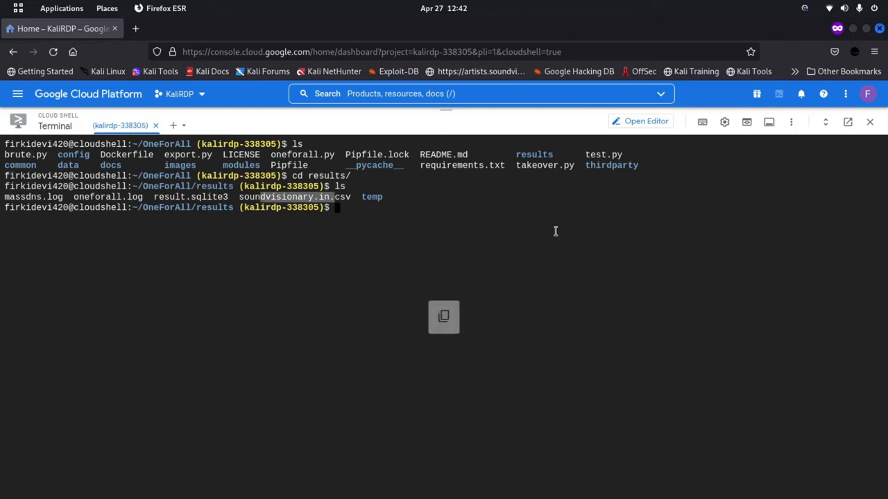
Start a Cloud Shell download with the path OneForAll/results/soundvisionary.in.csv
click(791, 122)
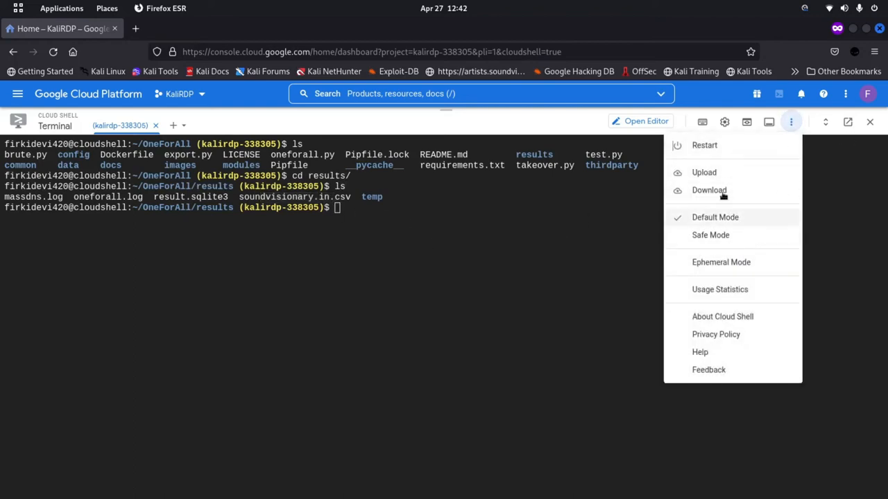
click(708, 190)
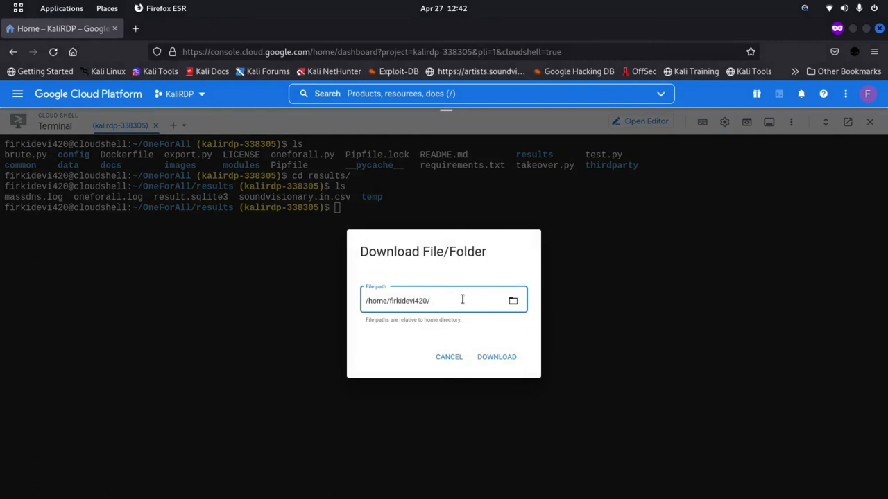
click(513, 299)
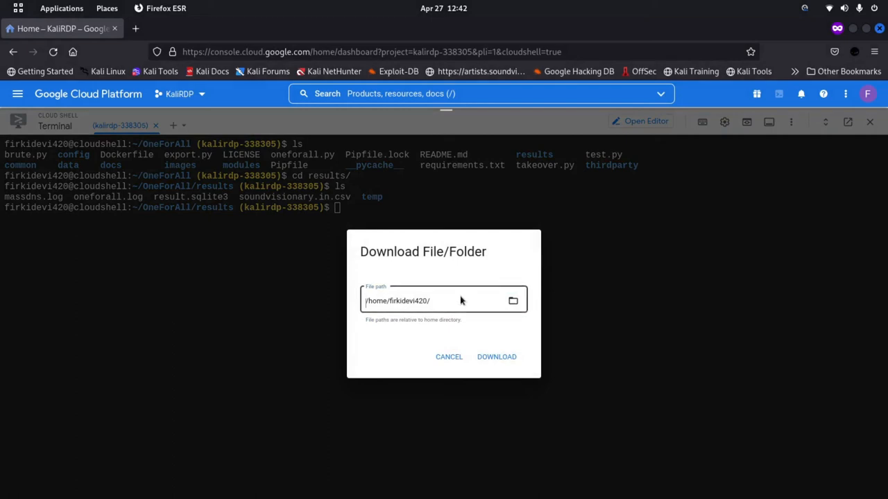
text(OneForAll/)
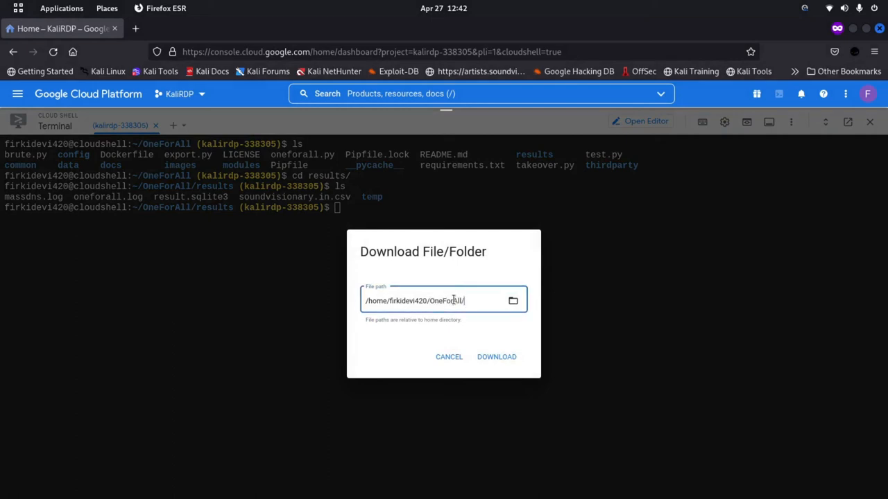
text(results)
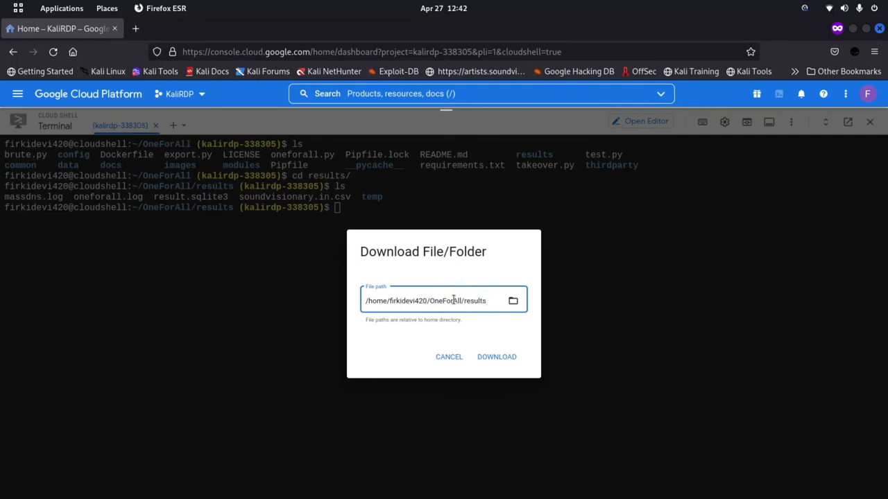
text(/soundvisionary.in.cs)
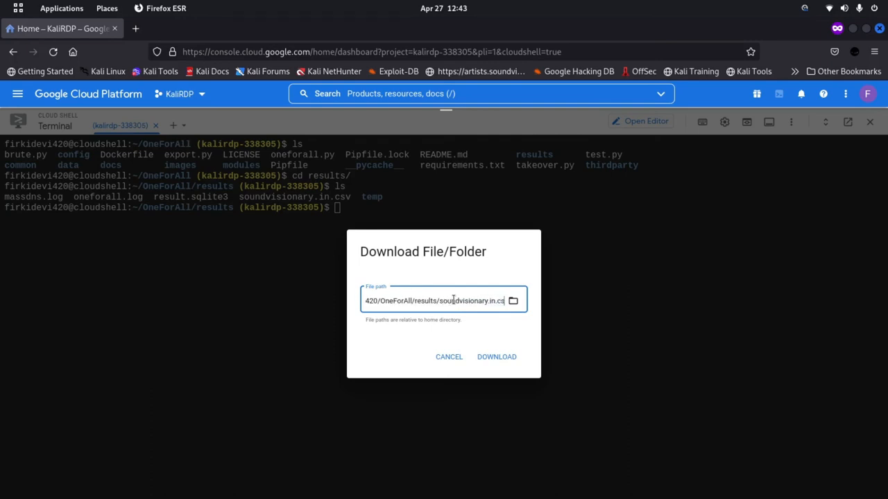
Download soundvisionary.in.csv and choose to open it from the Firefox dialog
click(497, 356)
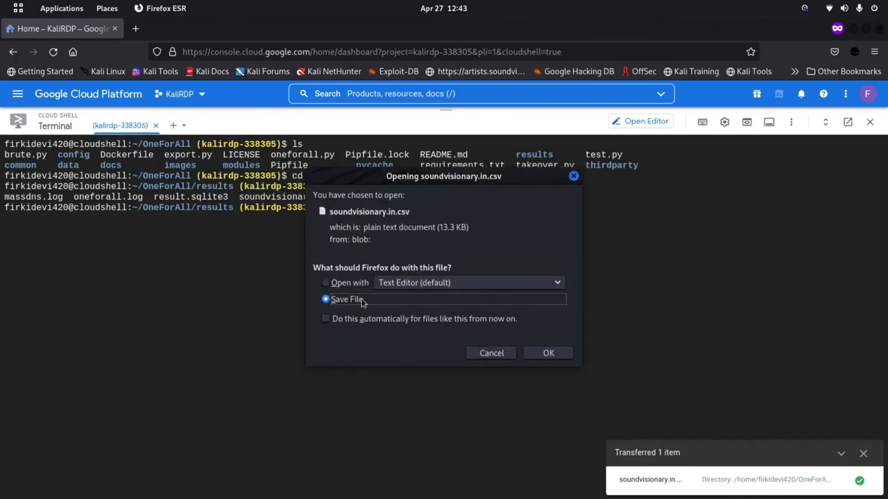
click(548, 354)
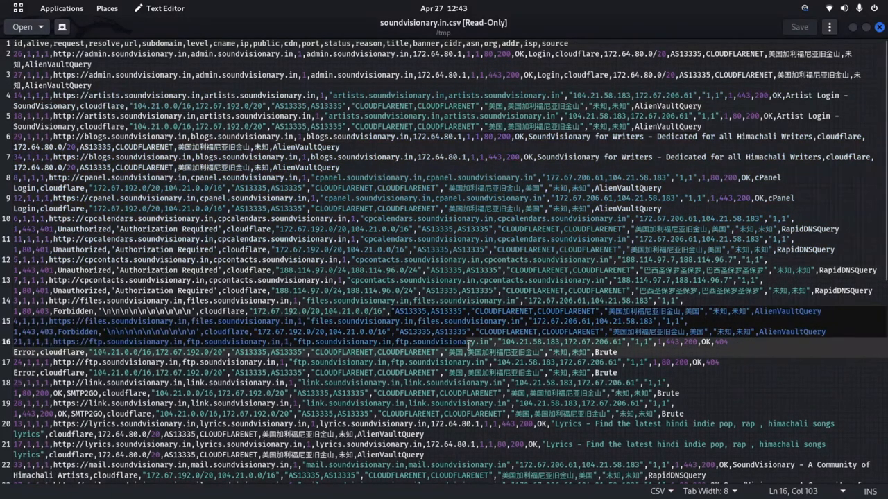
Scroll through soundvisionary.in.csv rows showing mail, media, webdisk, webmail and www subdomains
scroll(down, 3)
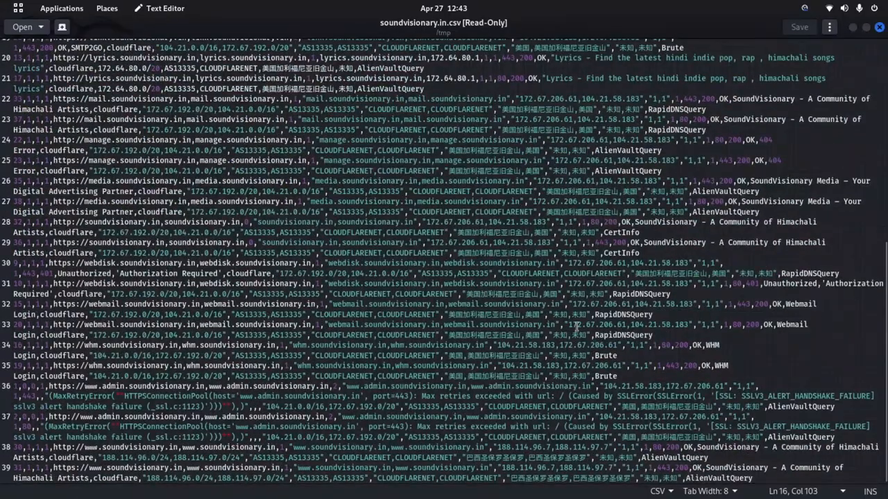